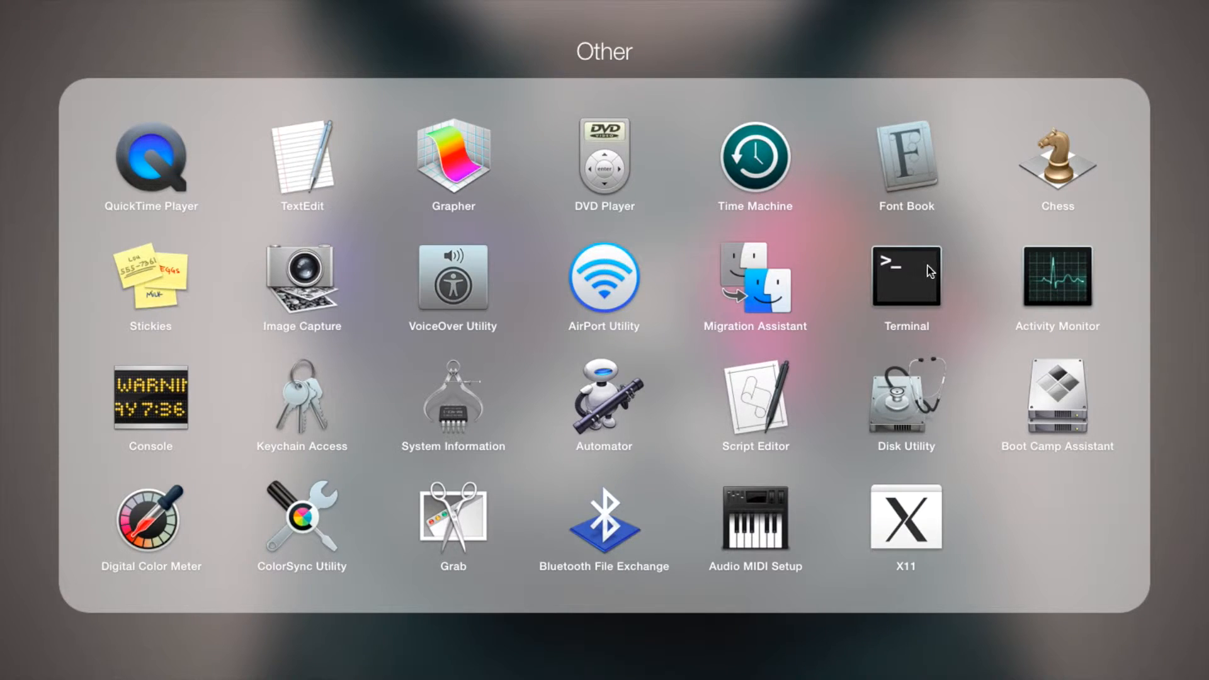
Launch Terminal from Launchpad's Other folder to get a shell prompt
click(905, 275)
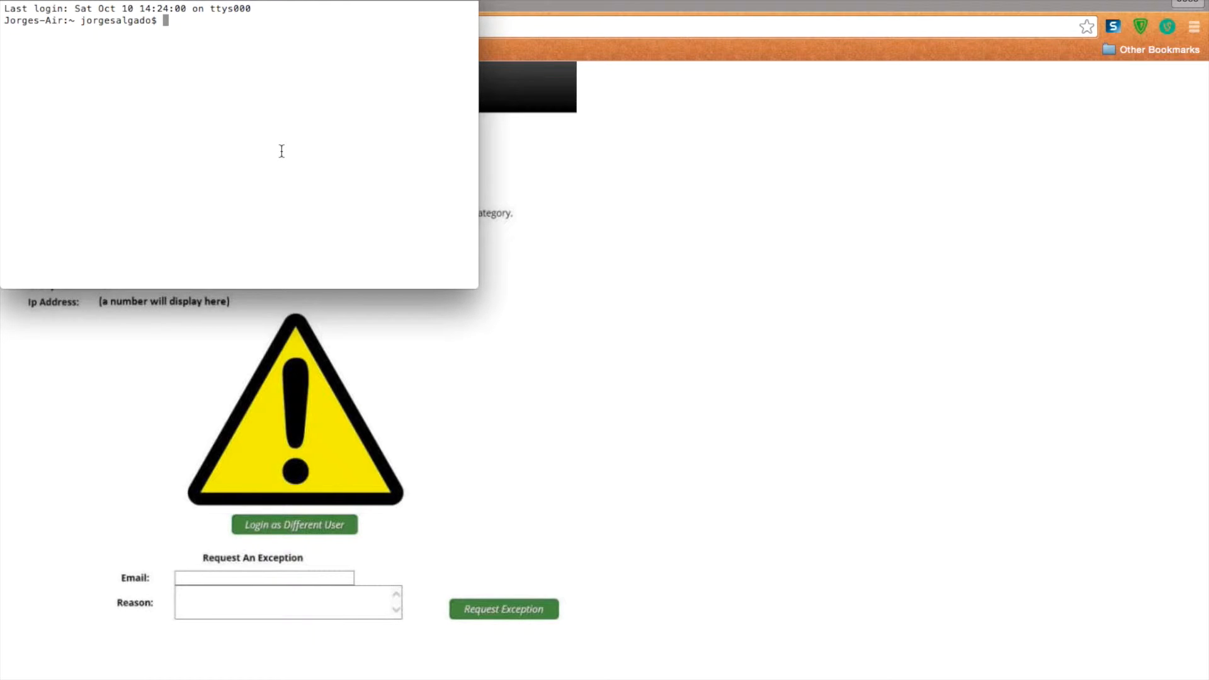
text(p)
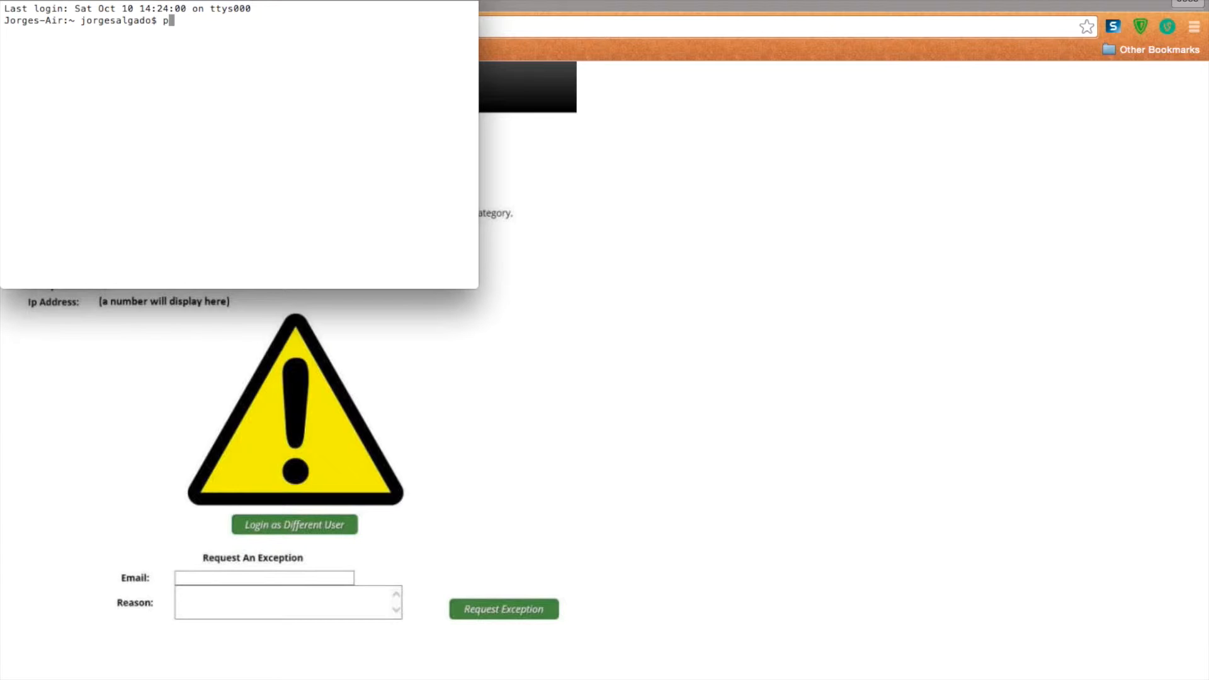
text(ing)
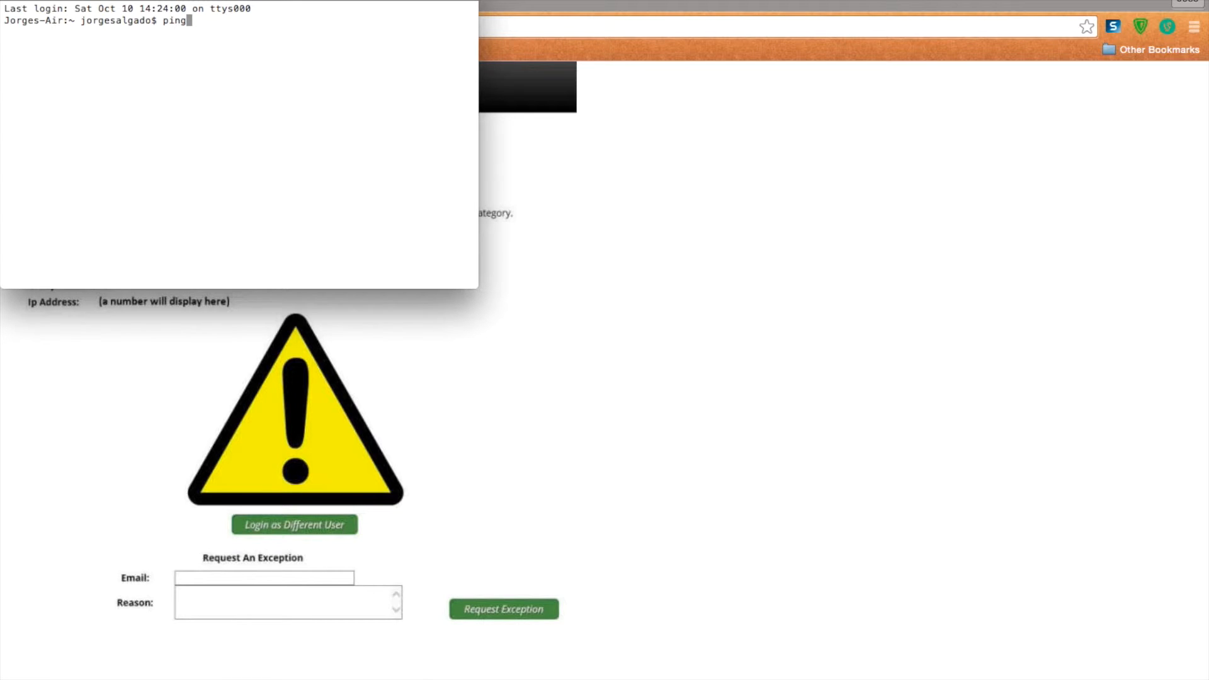
text(www)
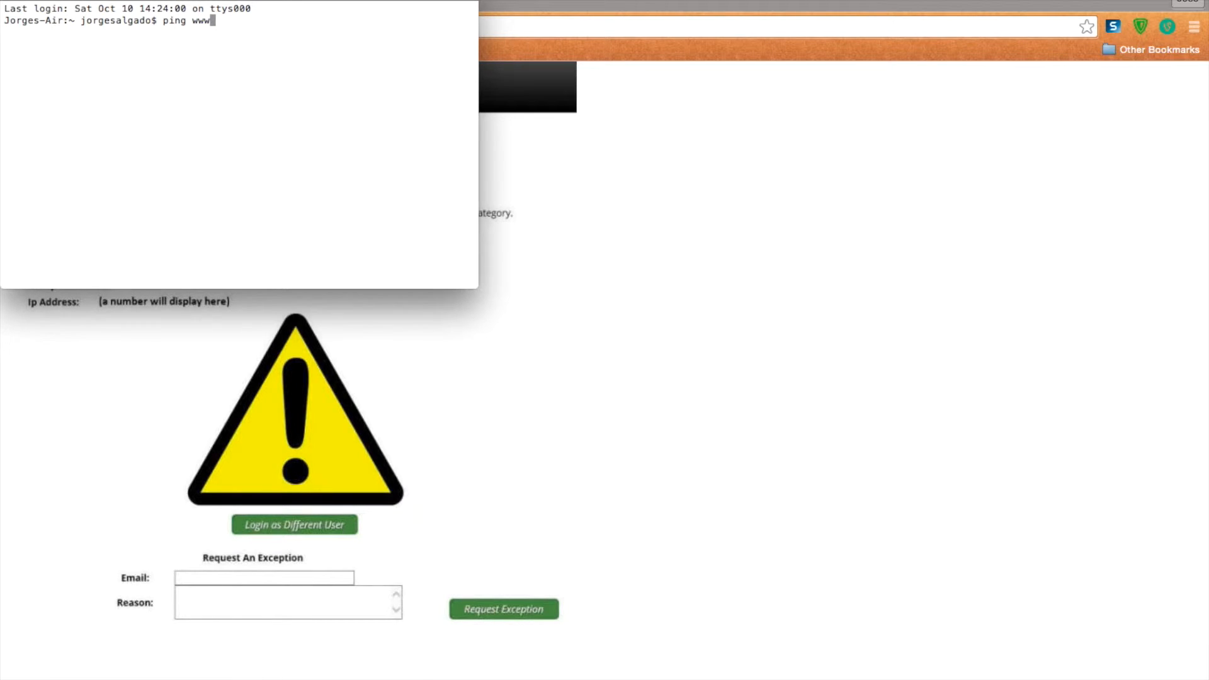
text(.)
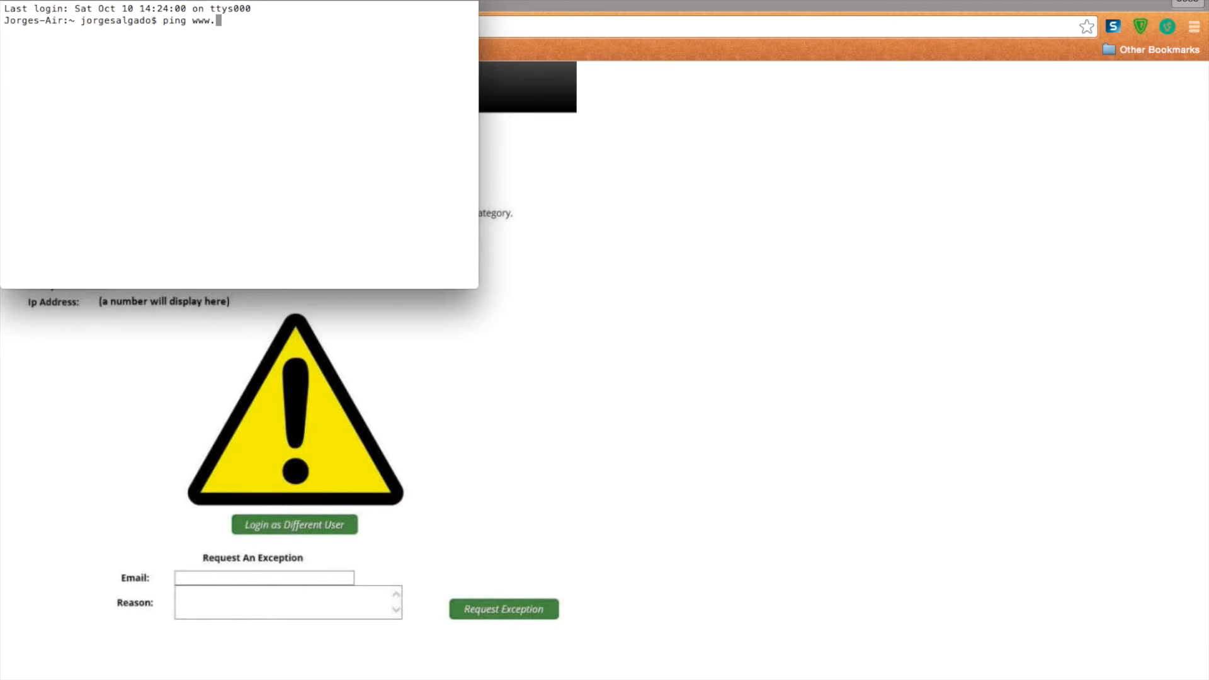
text(am)
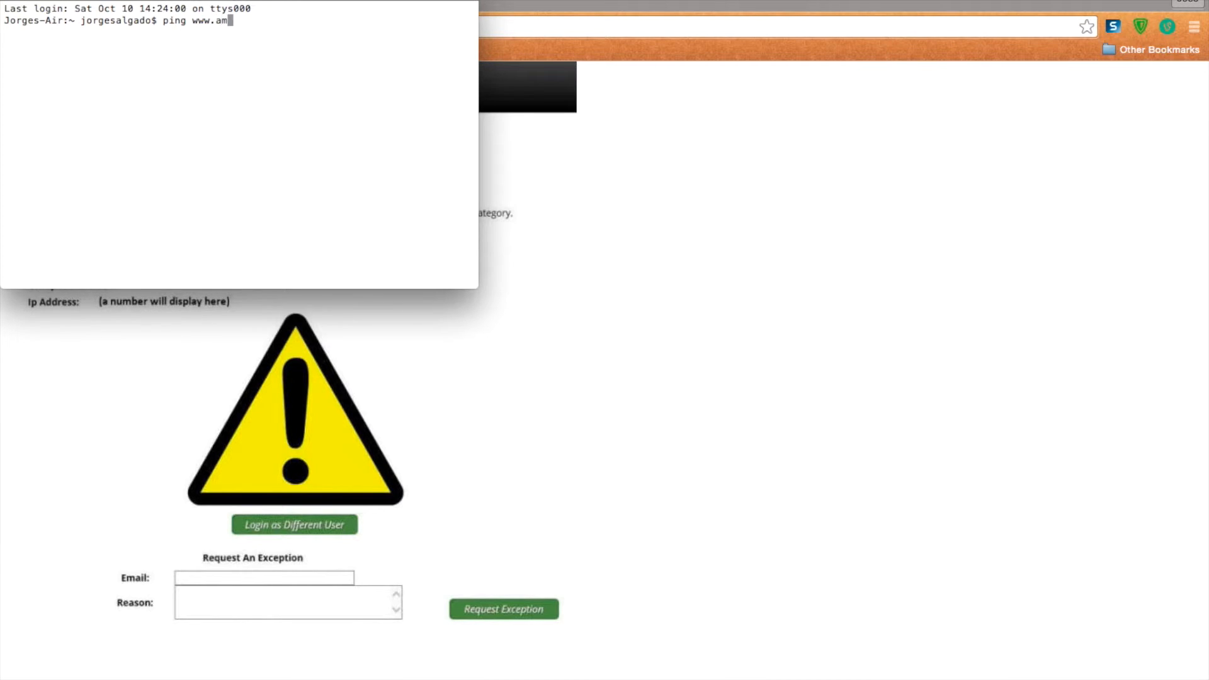
text(azon)
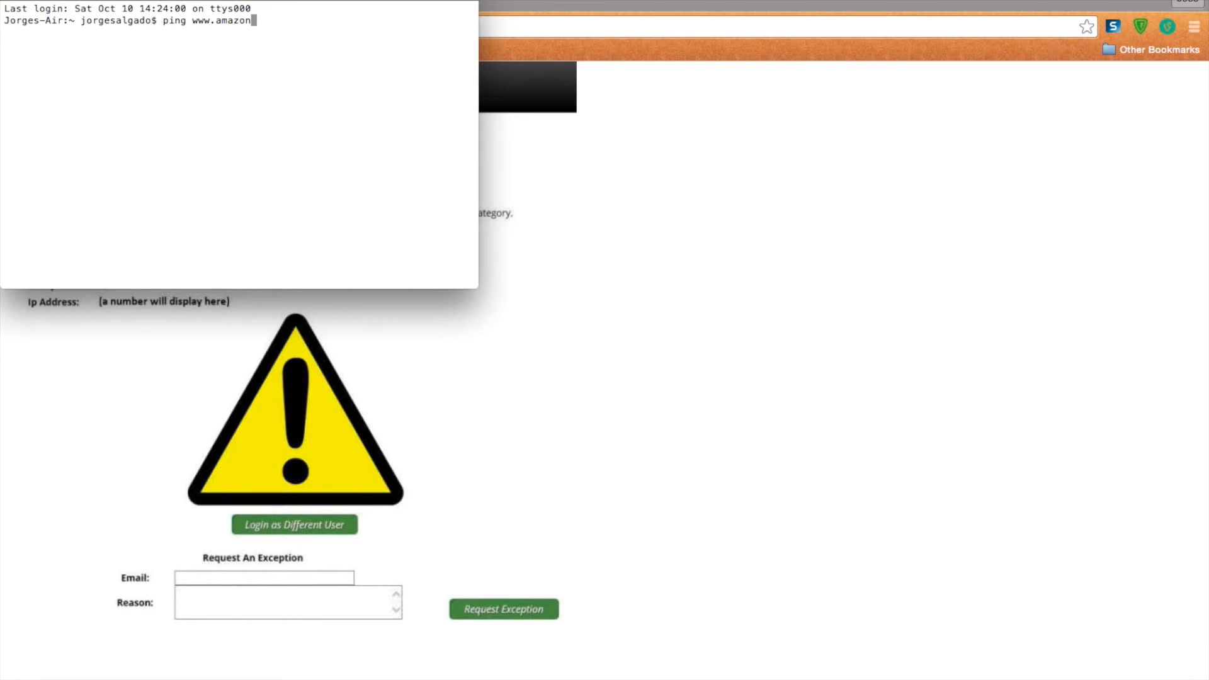
text(.com)
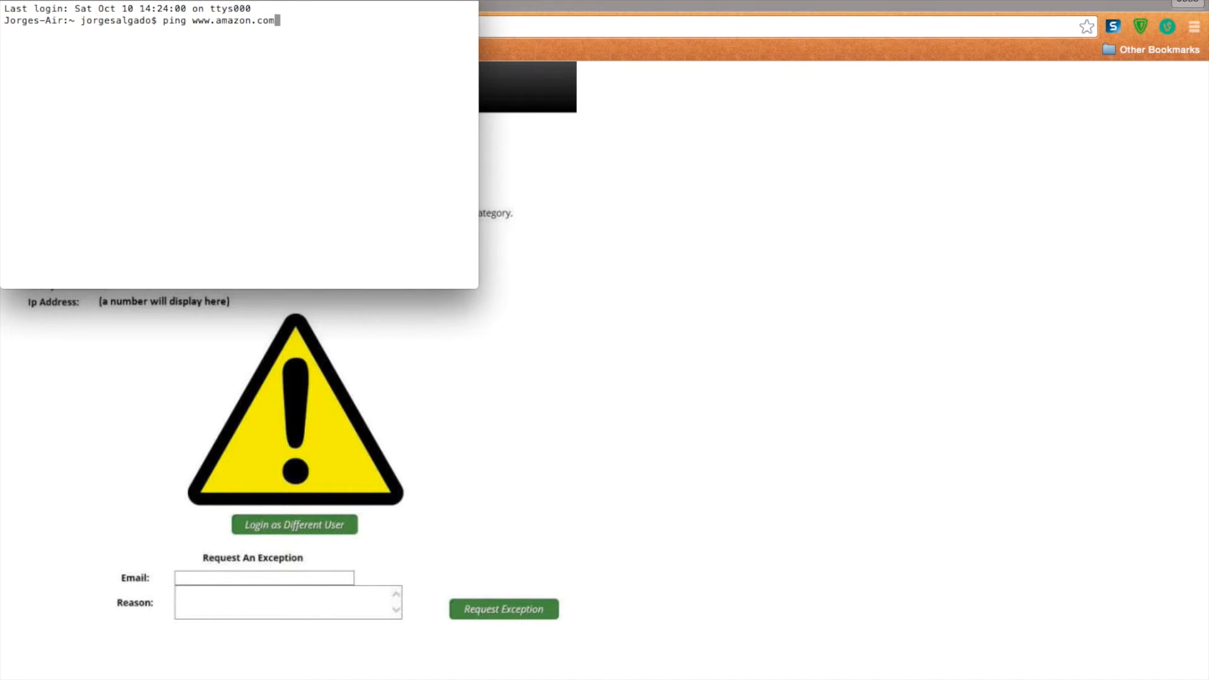
key(Return)
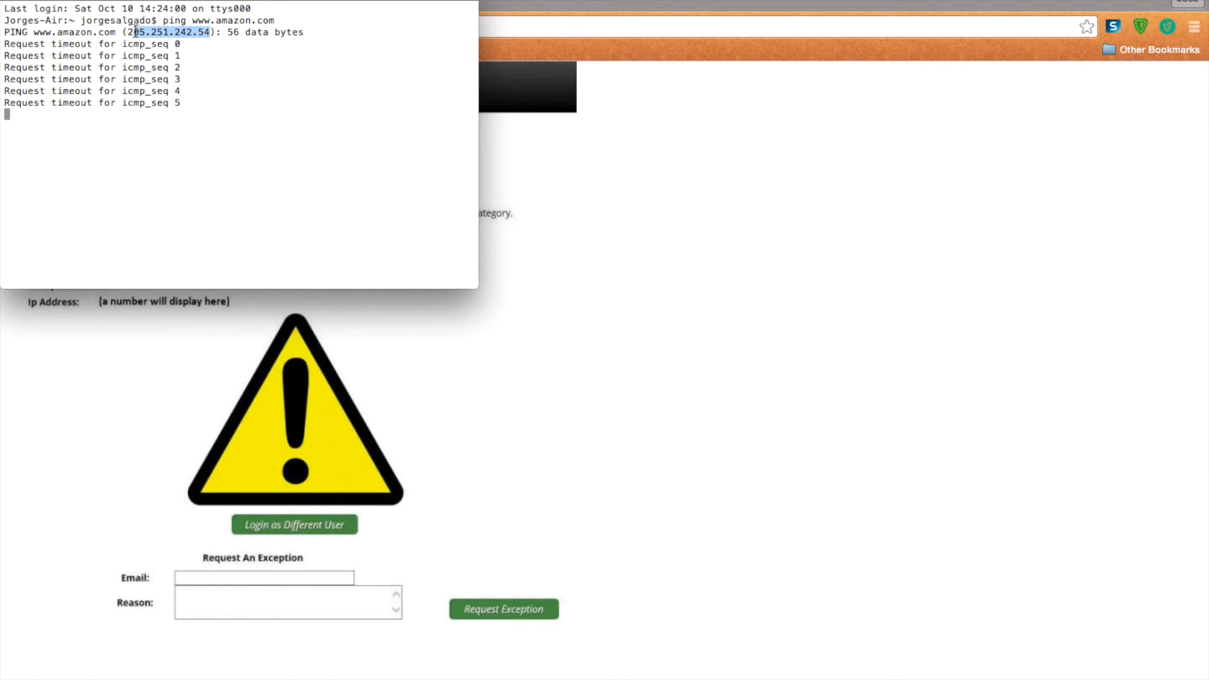
Bring up copy options on the resolved IP address 205.251.242.54 in the ping output
right_click(174, 32)
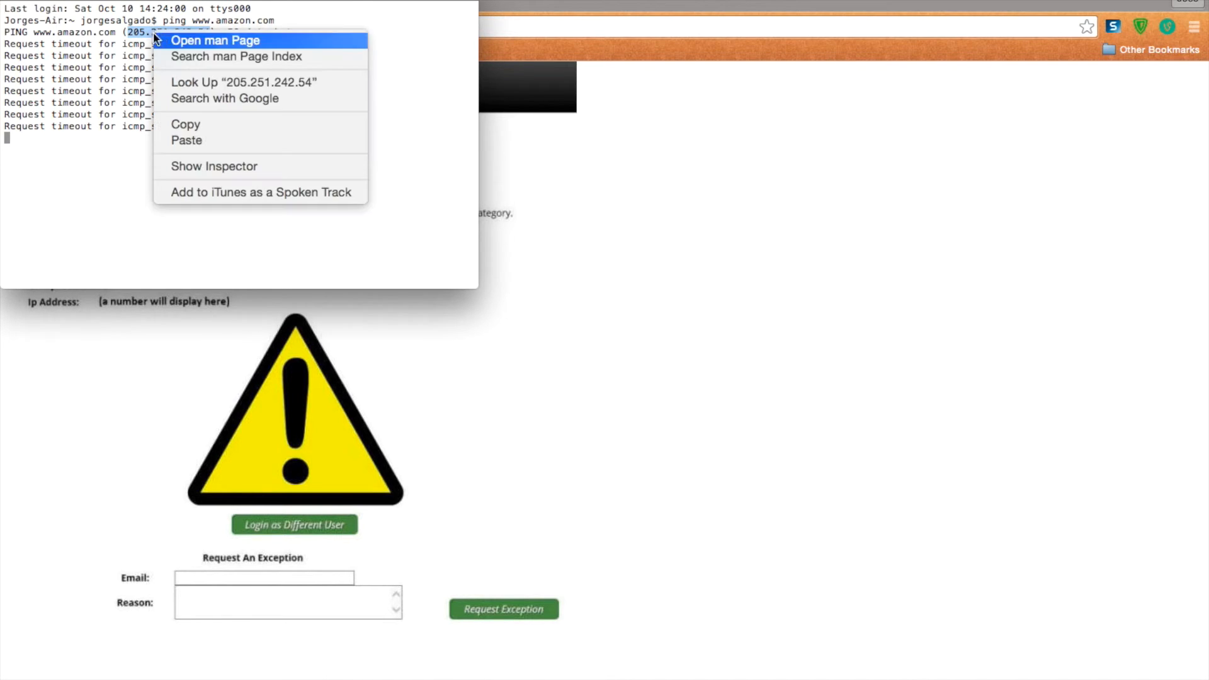